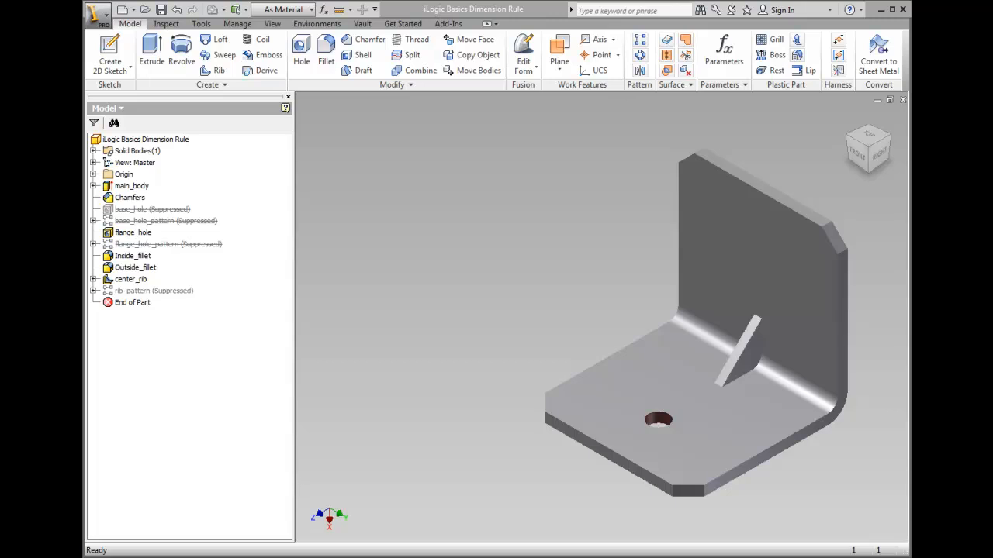
Switch to the Manage tab to reach the iLogic tools for the bracket part.
{"action": "left_click", "coordinate": [145, 139]}
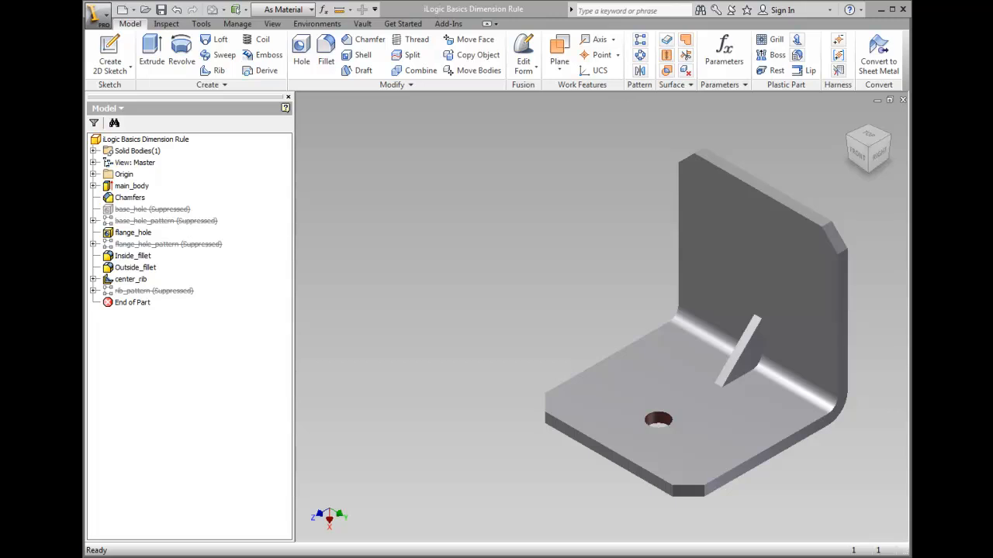
{"action": "left_click", "coordinate": [239, 24]}
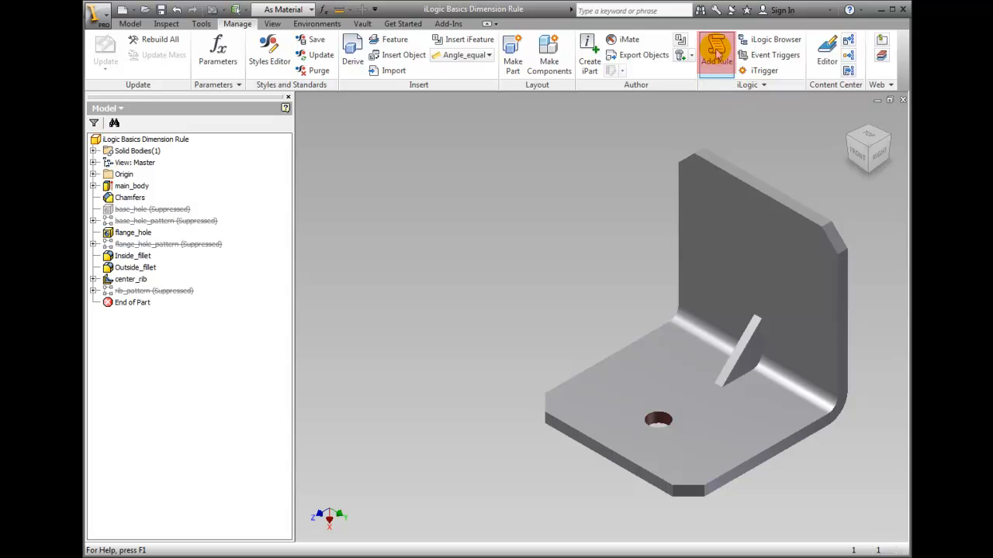
Add a new iLogic rule and enter the name Mass_Width_Rule.
{"action": "left_click", "coordinate": [715, 55]}
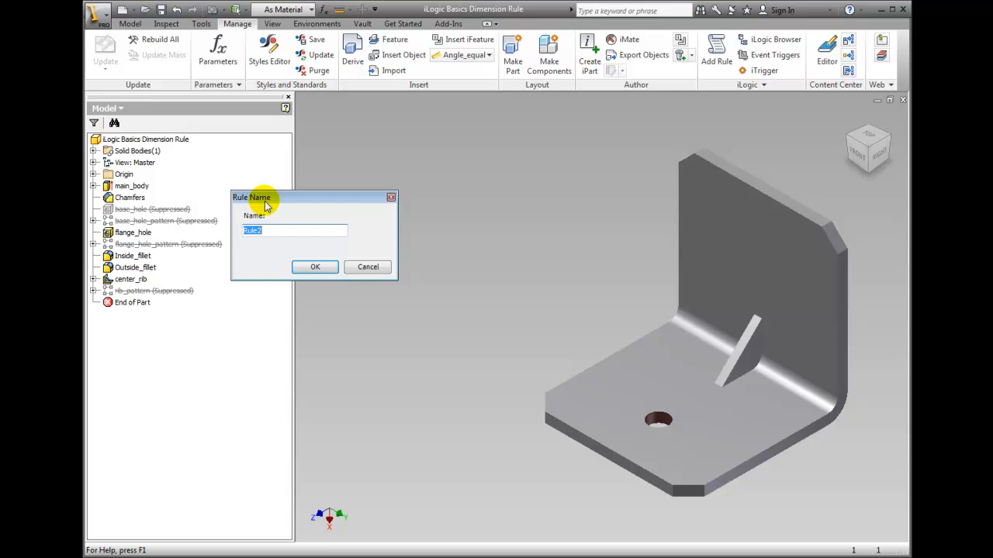
{"action": "type", "text": "M"}
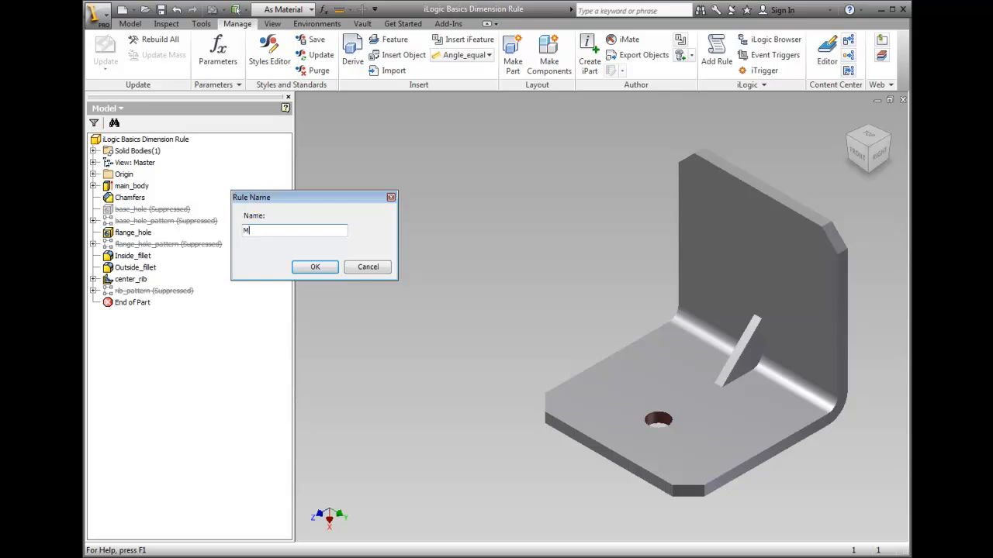
{"action": "type", "text": "ass_Width_"}
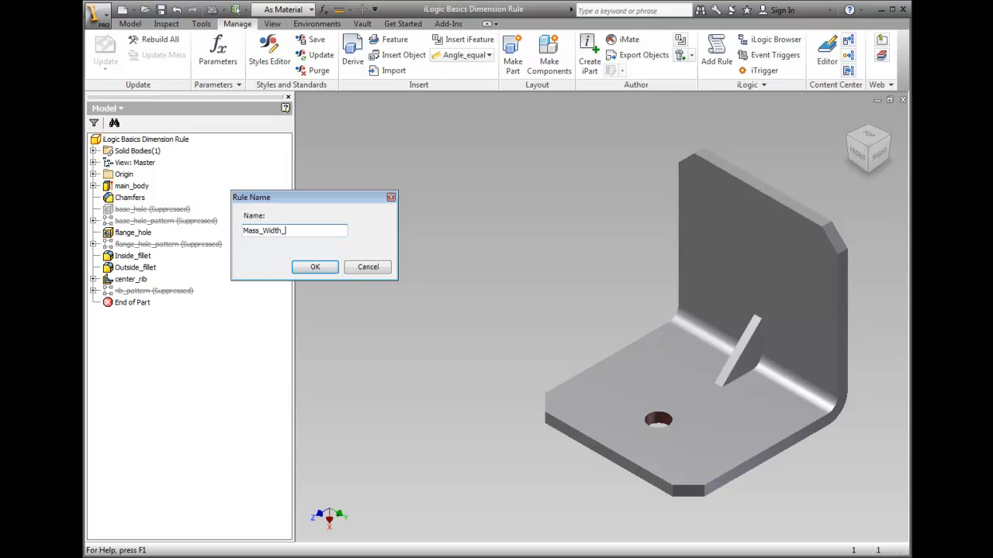
{"action": "type", "text": "Rule"}
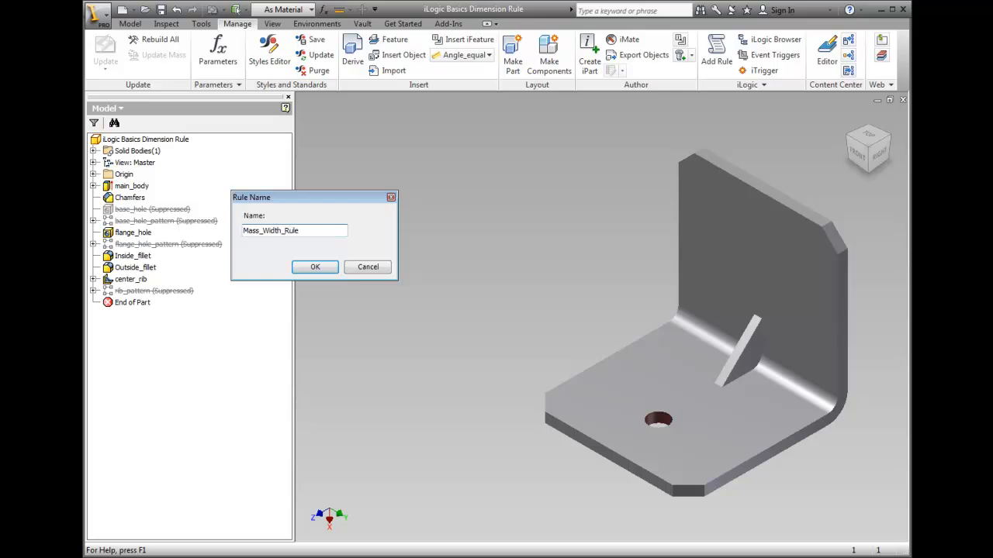
Open the empty rule editor and list Model Parameters and User Parameters, including Mass.
{"action": "left_click", "coordinate": [315, 266]}
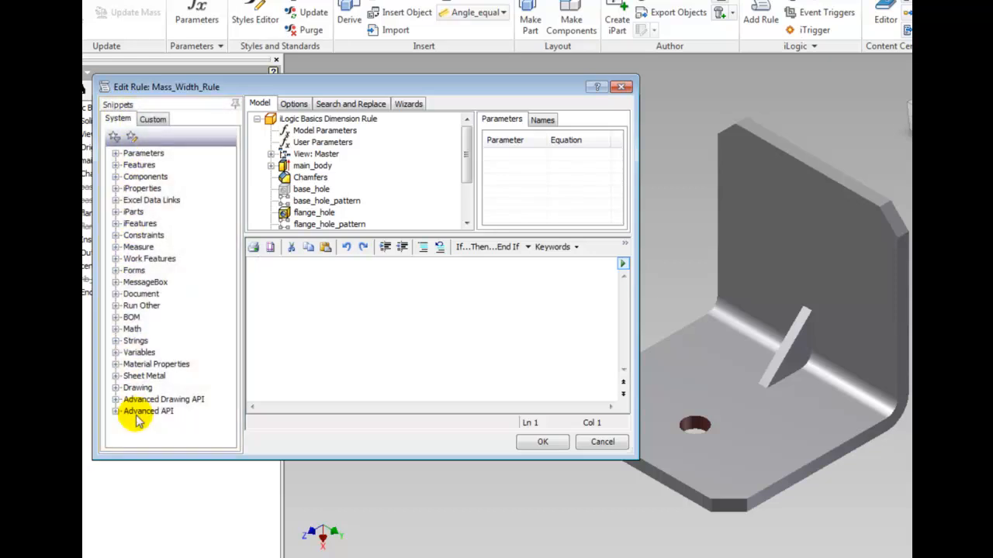
{"action": "left_click", "coordinate": [284, 345]}
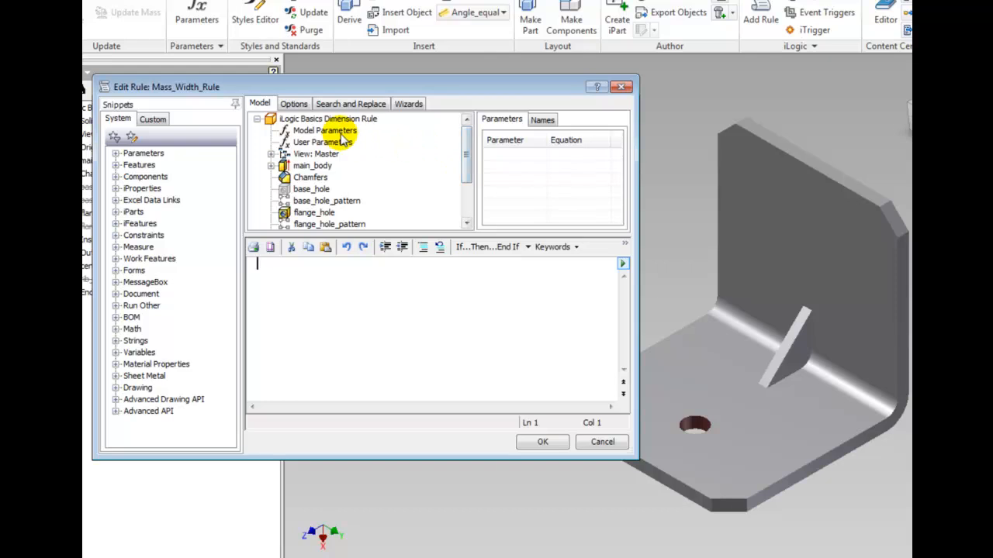
{"action": "left_click", "coordinate": [324, 130]}
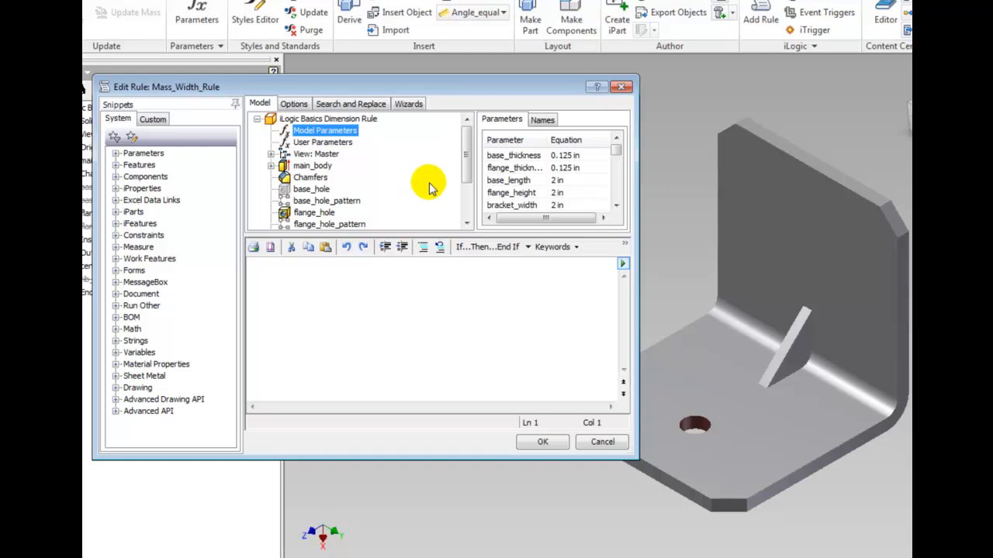
{"action": "left_click", "coordinate": [323, 142]}
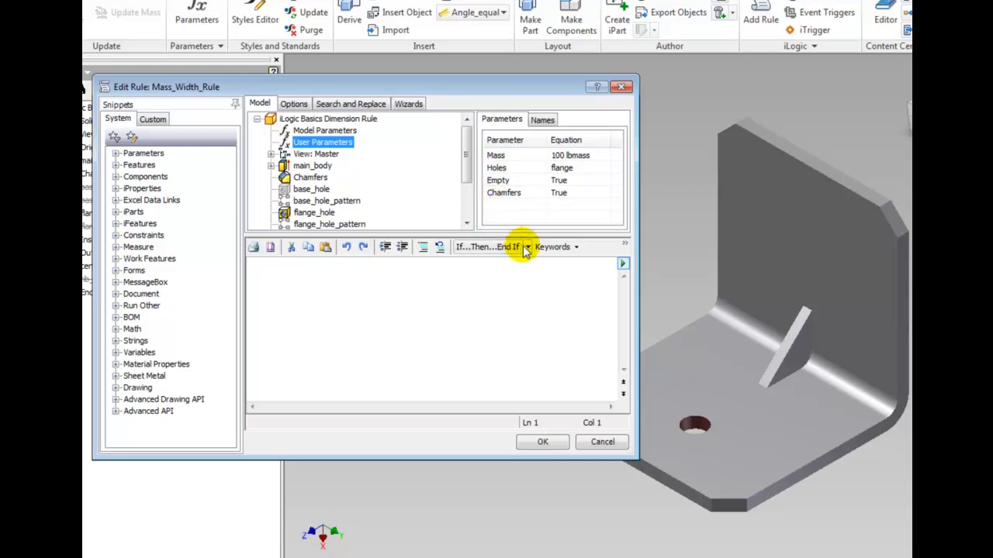
Insert an If...Then...End If block with the condition Mass <= 100.
{"action": "left_click", "coordinate": [527, 247]}
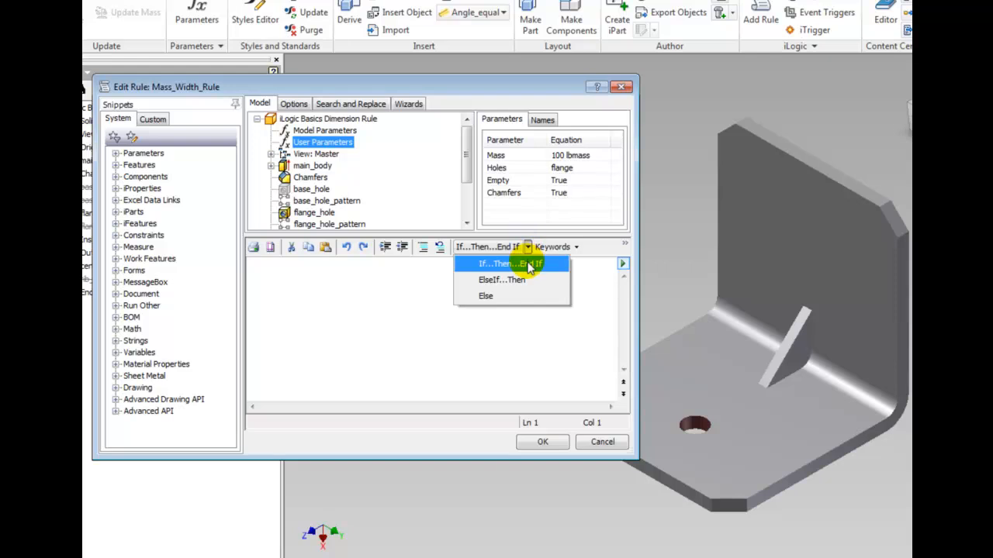
{"action": "left_click", "coordinate": [496, 264]}
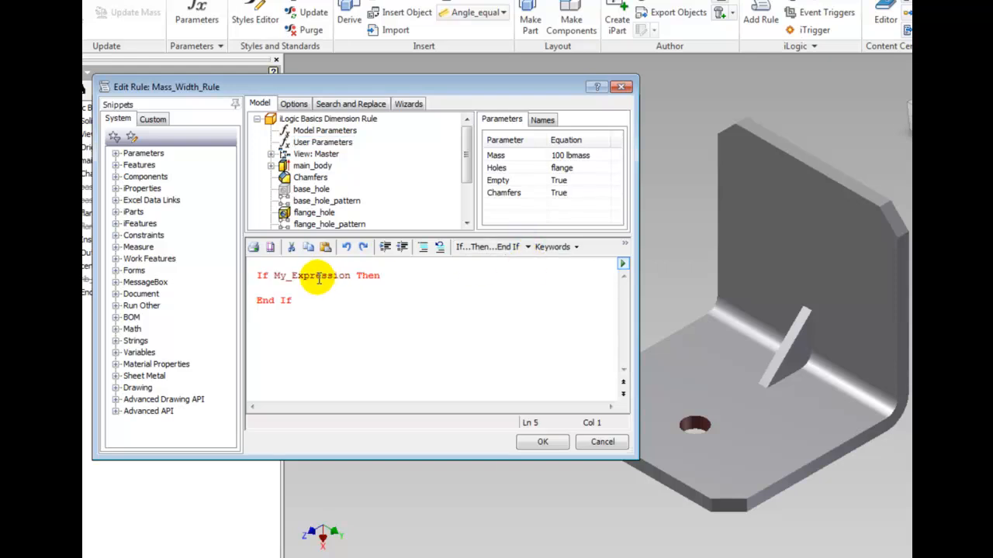
{"action": "double_click", "coordinate": [310, 275]}
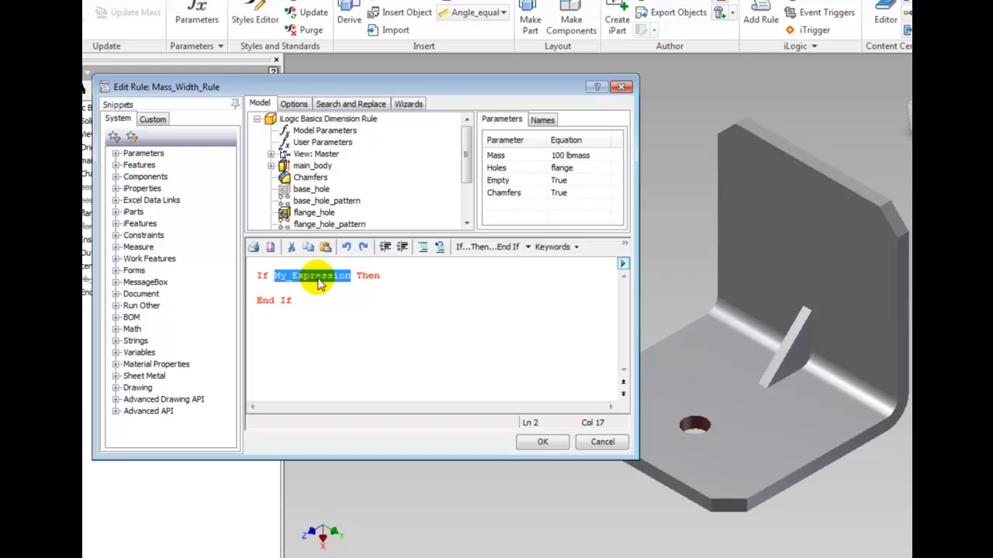
{"action": "type", "text": "Mass"}
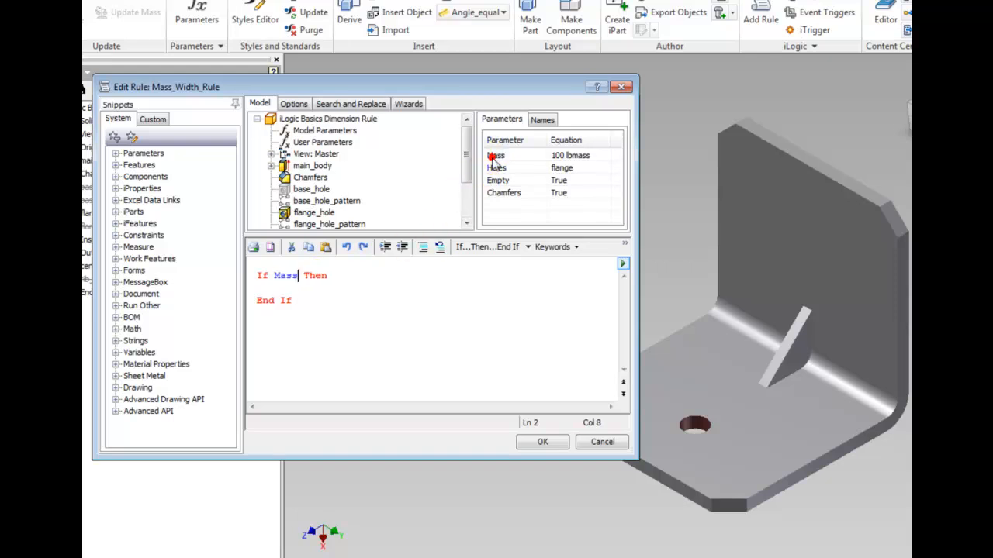
{"action": "left_click", "coordinate": [495, 155]}
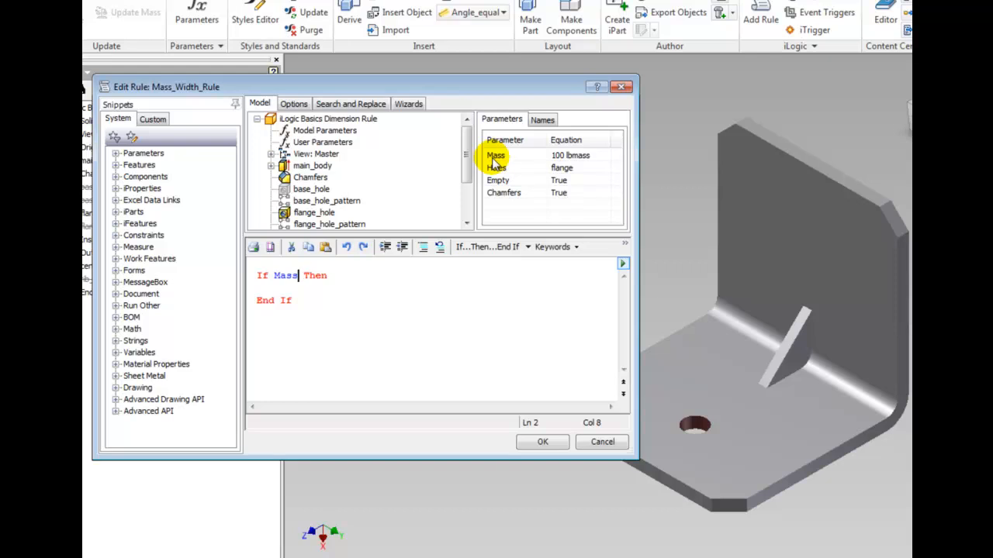
{"action": "type", "text": "<"}
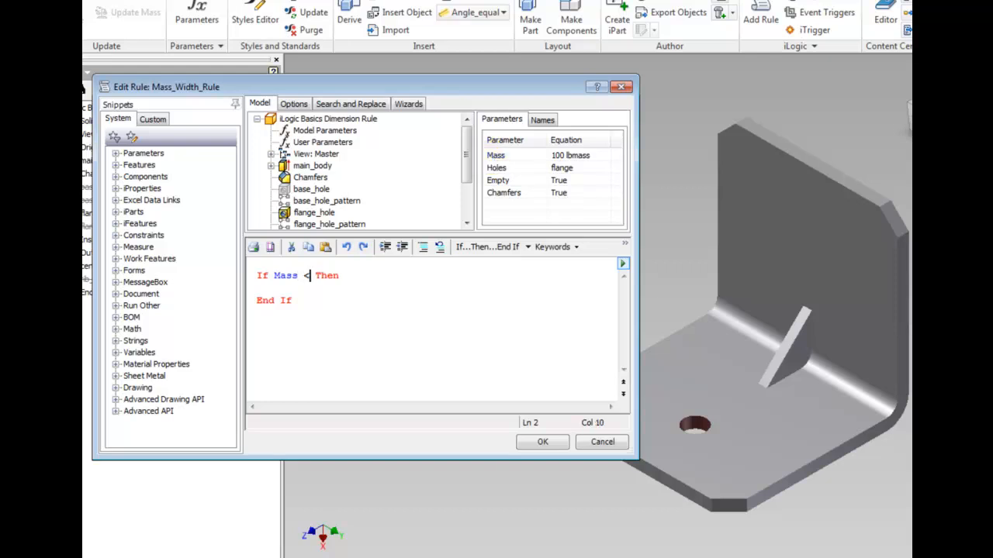
{"action": "type", "text": "="}
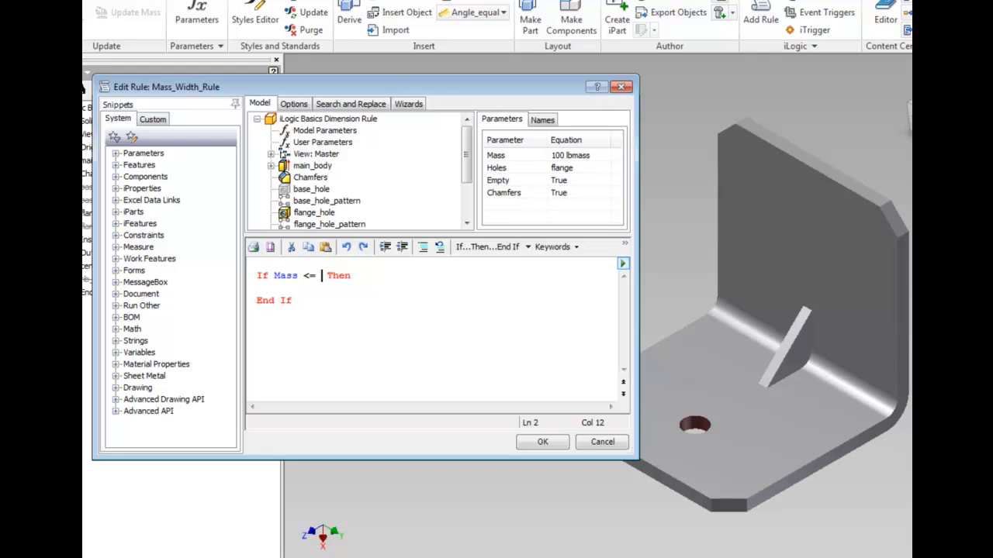
{"action": "type", "text": "100"}
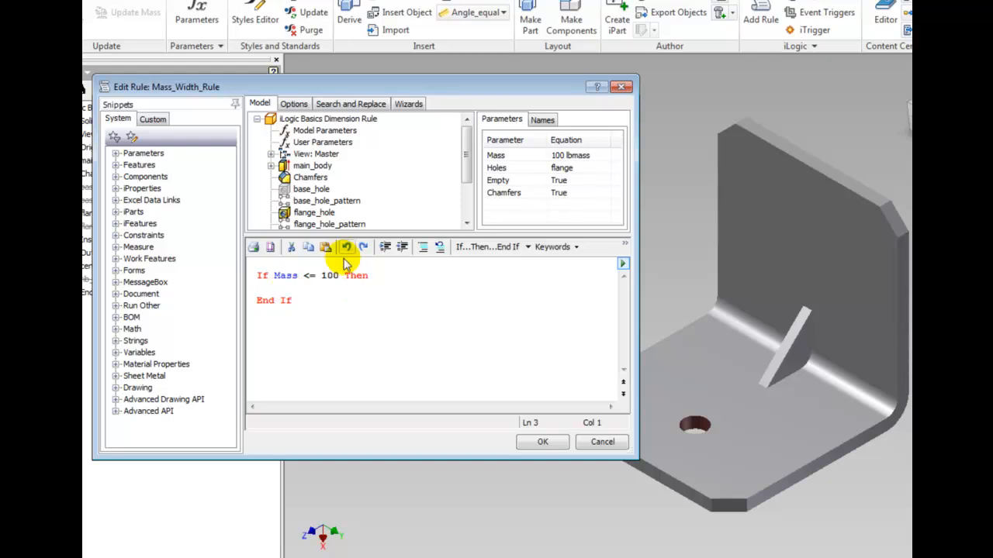
Insert bracket_width from Model Parameters inside the If branch and set it = 1.
{"action": "left_click", "coordinate": [325, 131]}
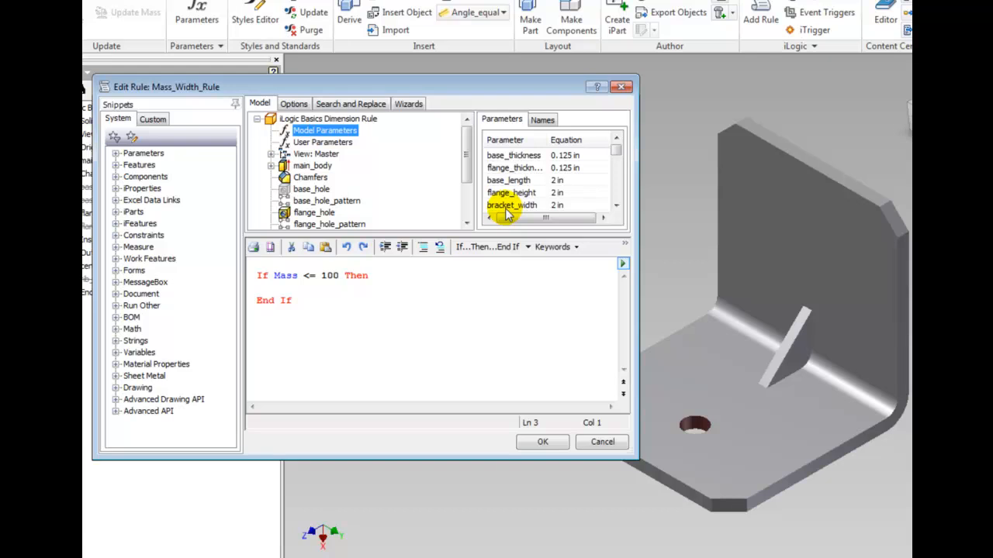
{"action": "double_click", "coordinate": [511, 205]}
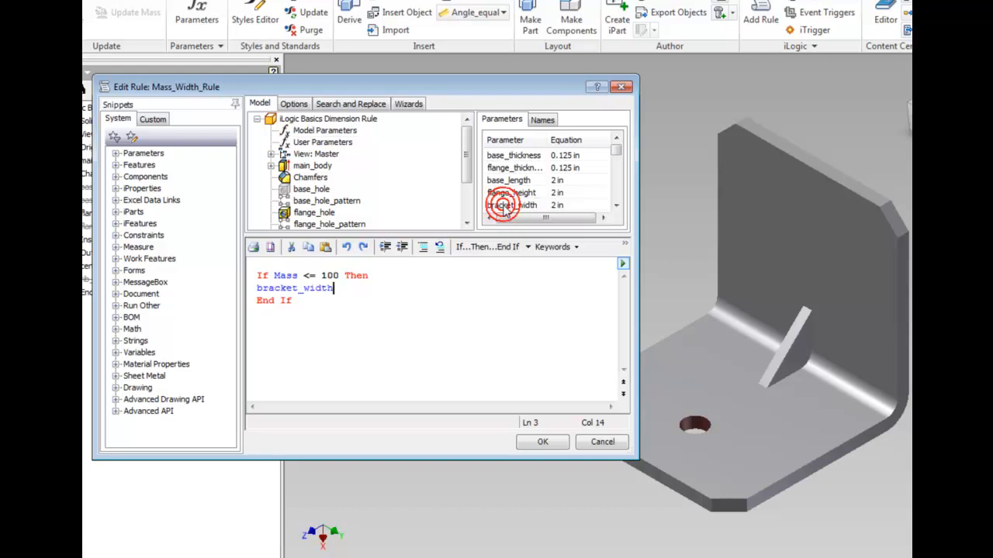
{"action": "left_click", "coordinate": [511, 205]}
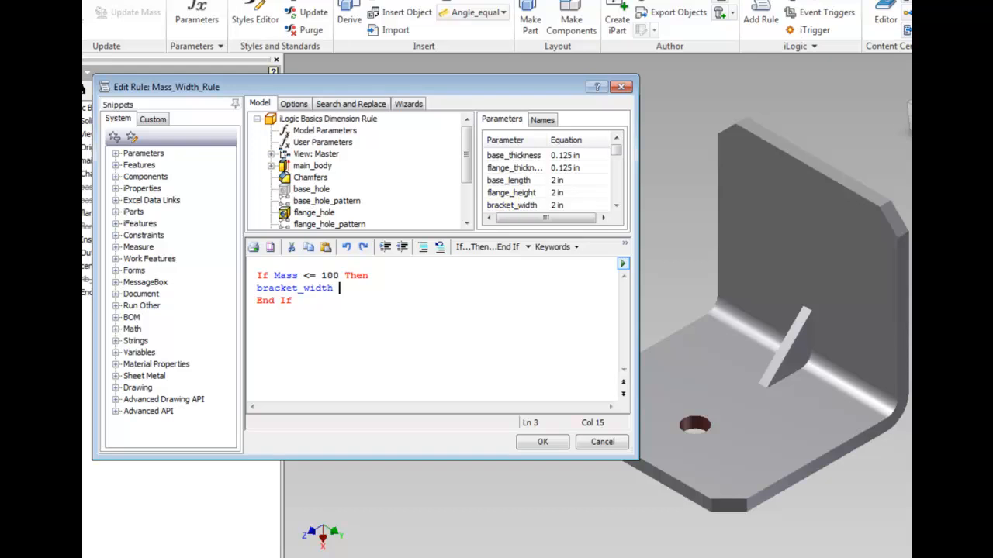
{"action": "type", "text": "= 1"}
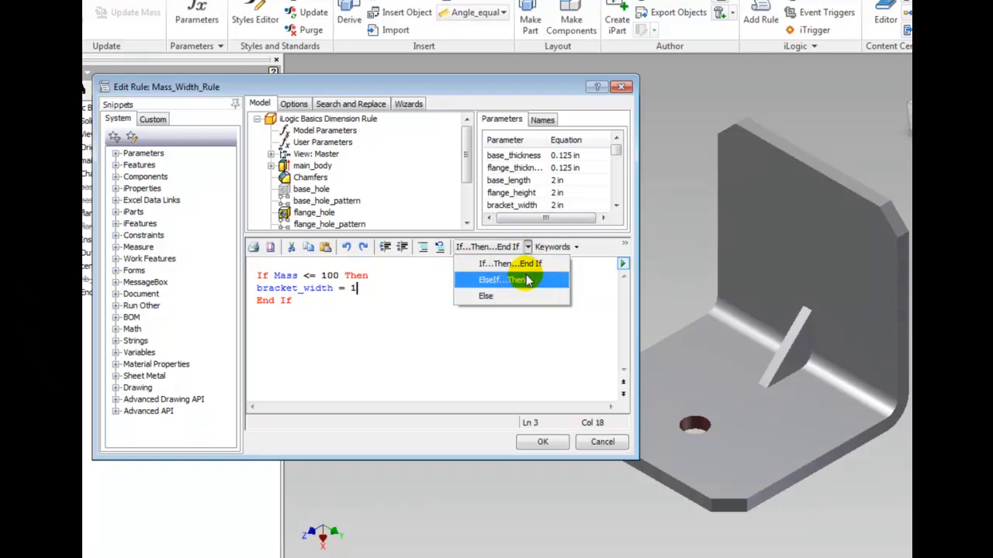
Add an ElseIf branch with the condition Mass <= 200.
{"action": "left_click", "coordinate": [500, 279]}
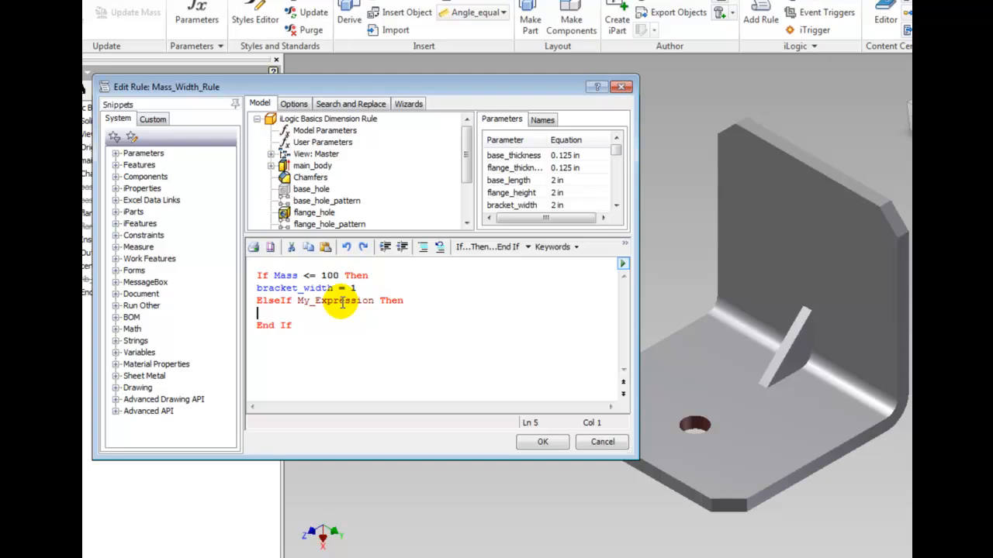
{"action": "double_click", "coordinate": [335, 300]}
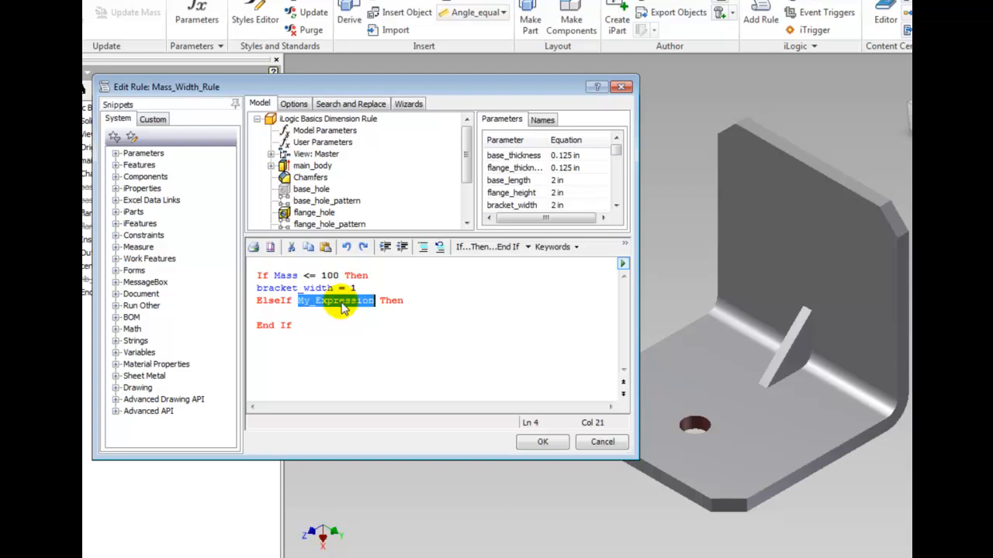
{"action": "left_click", "coordinate": [323, 142]}
{"action": "type", "text": "ass ="}
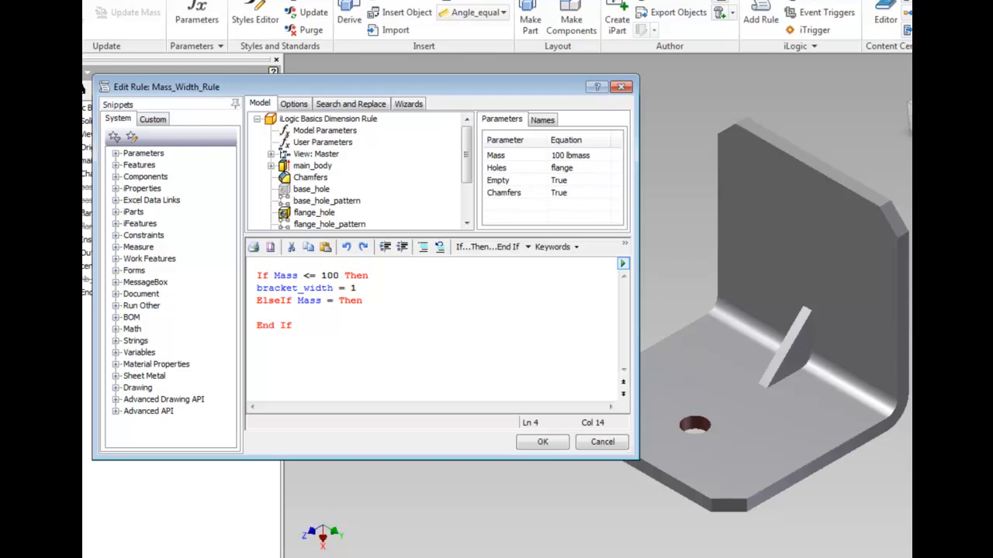
{"action": "left_click", "coordinate": [330, 301]}
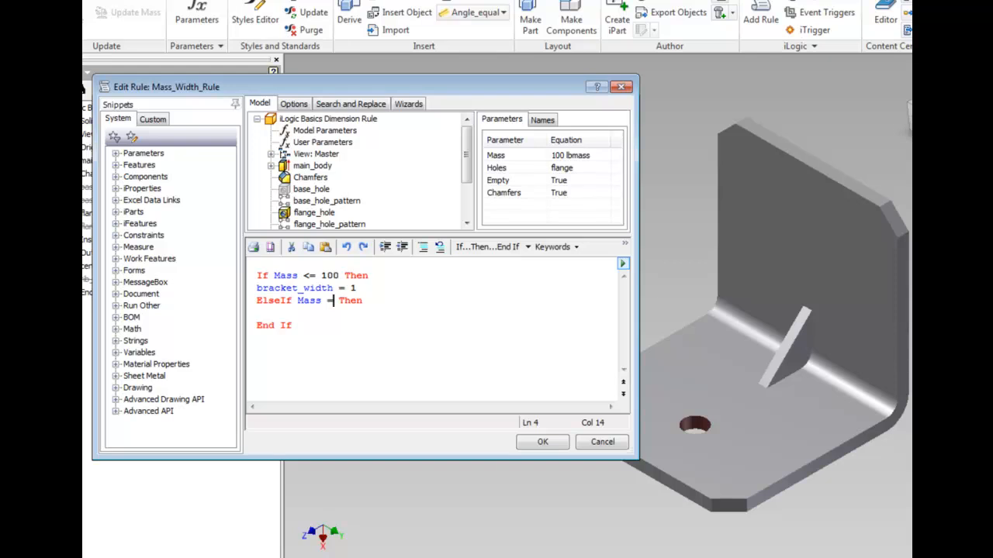
{"action": "type", "text": "<"}
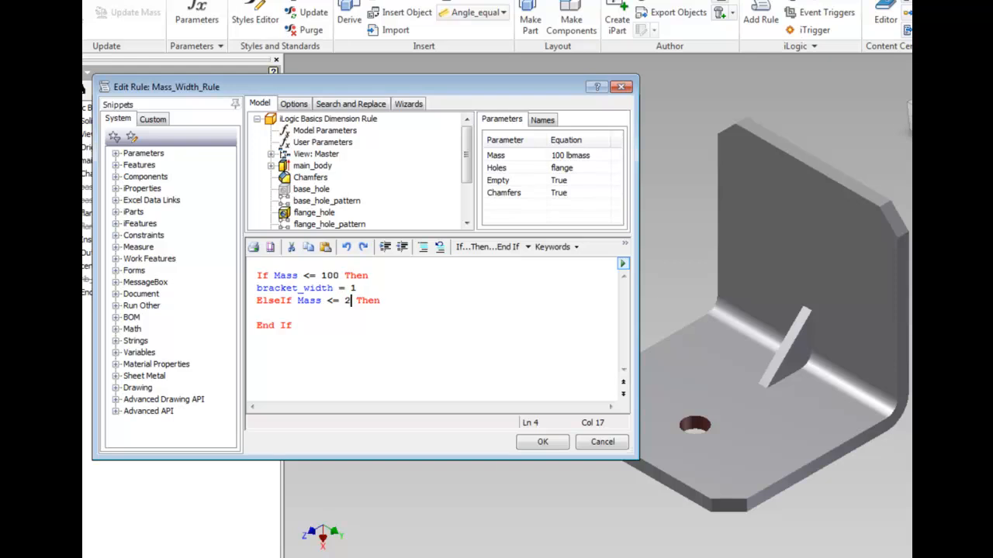
{"action": "type", "text": "00"}
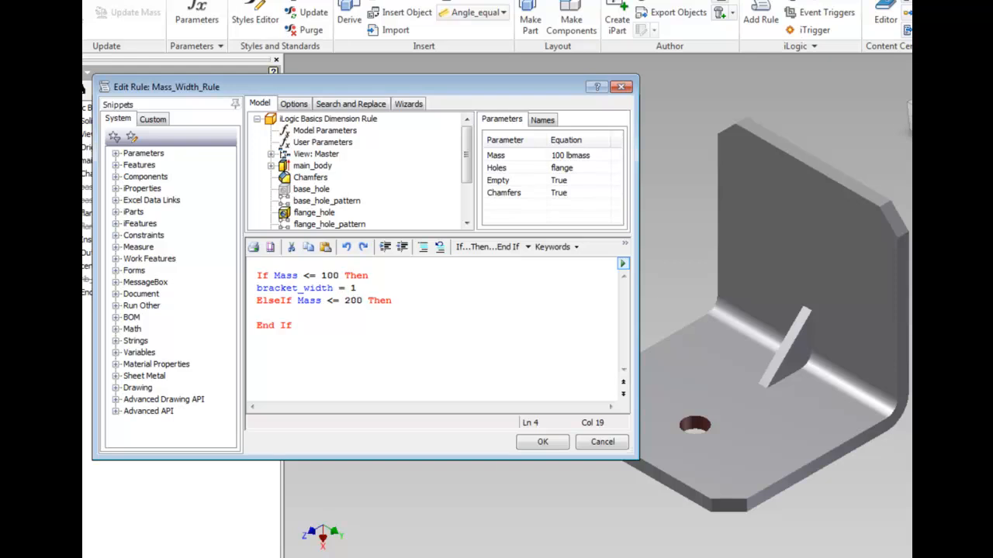
{"action": "mouse_move", "coordinate": [334, 351]}
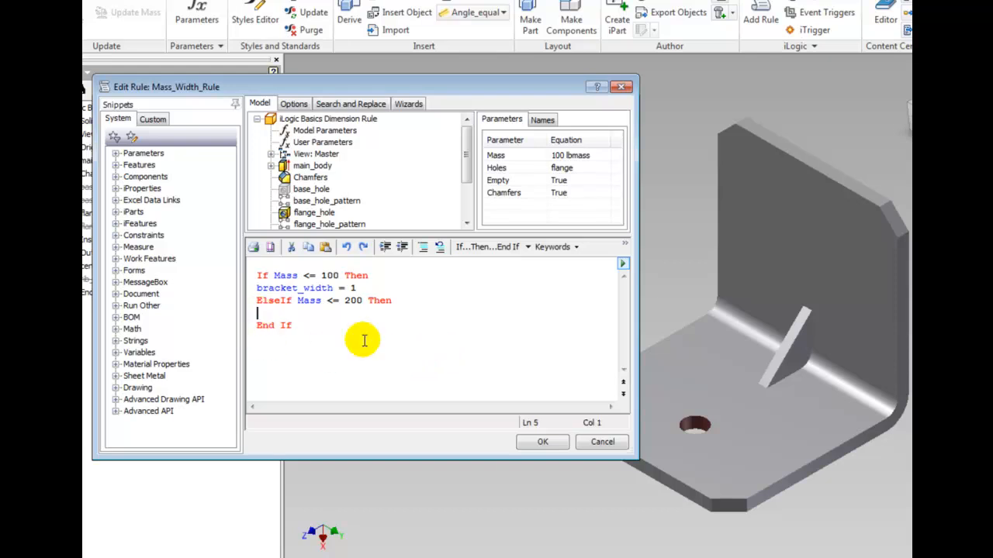
Under the Mass <= 200 branch, add the line bracket_width = 2.
{"action": "left_click", "coordinate": [325, 130]}
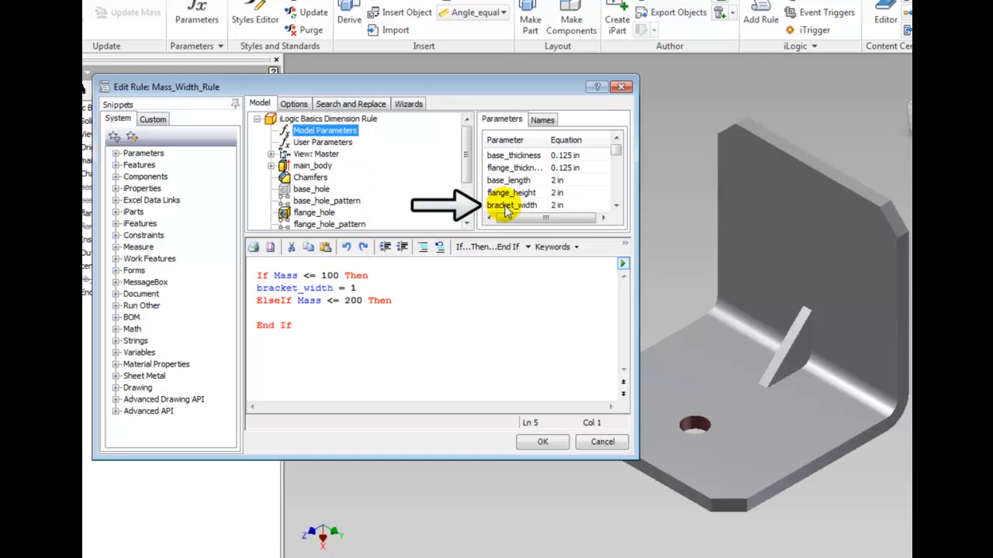
{"action": "type", "text": "bracket_width ="}
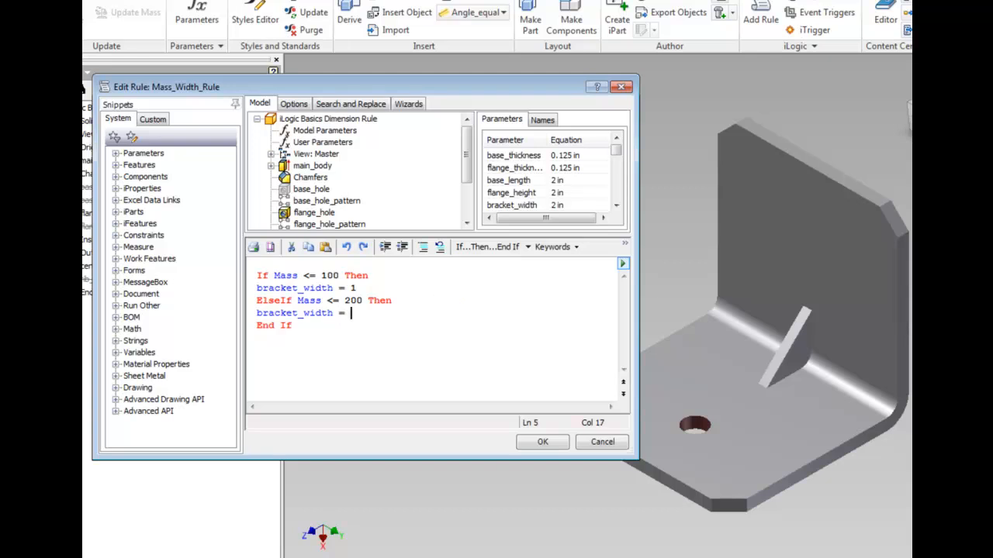
{"action": "type", "text": "2"}
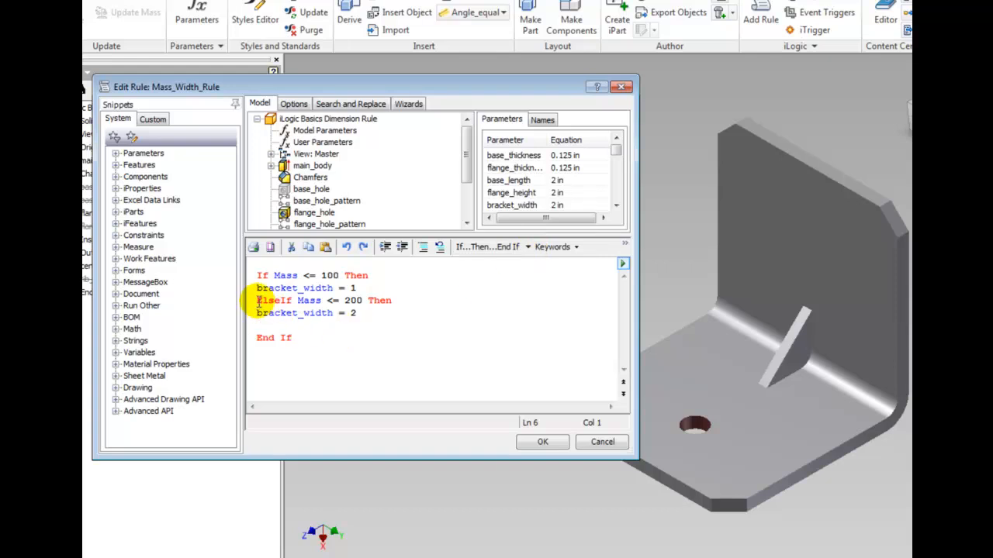
Copy the ElseIf block to add widths 3 for Mass <= 300 and 4 for Mass <= 400.
{"action": "left_click_drag", "start_coordinate": [256, 300], "coordinate": [358, 313]}
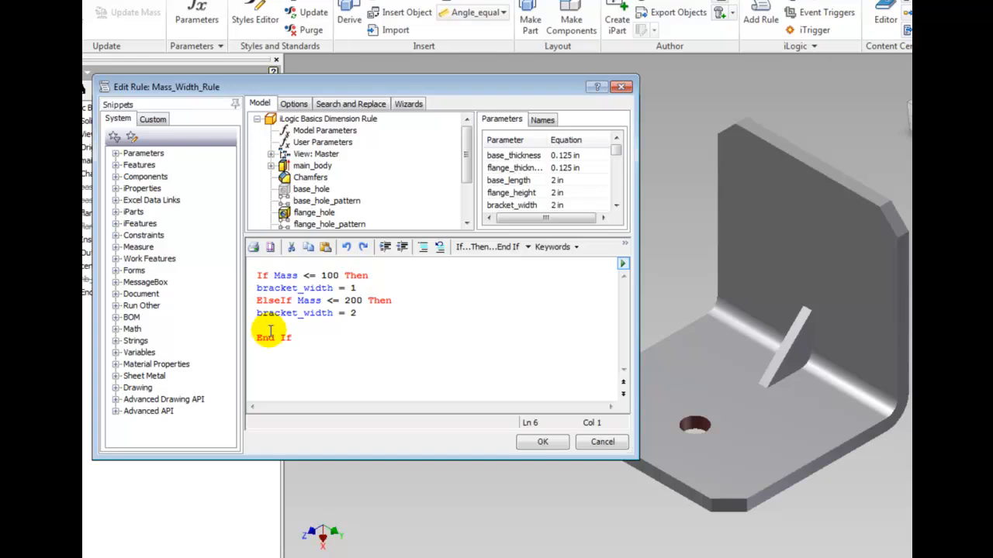
{"action": "type", "text": "ElseIf Mass <= 300 Then"}
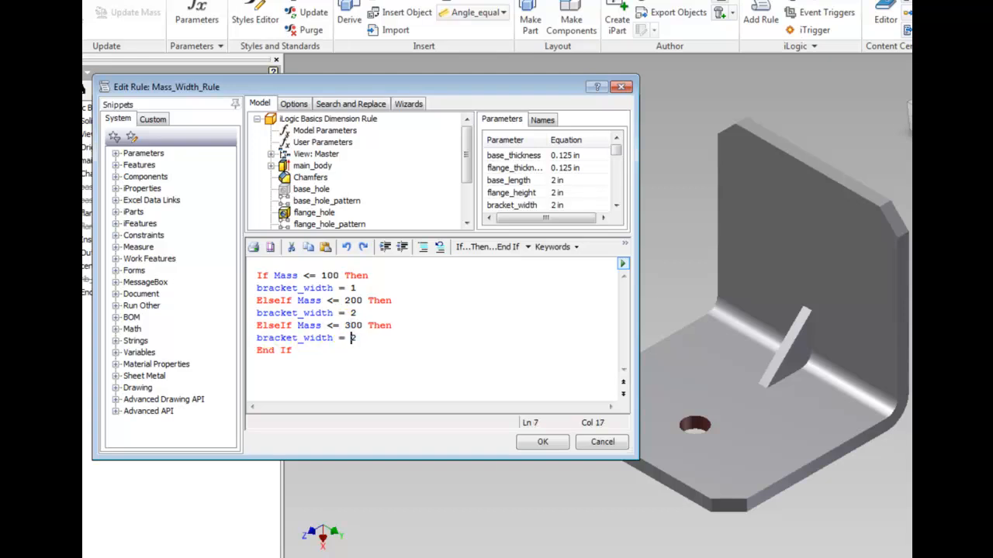
{"action": "type", "text": "3"}
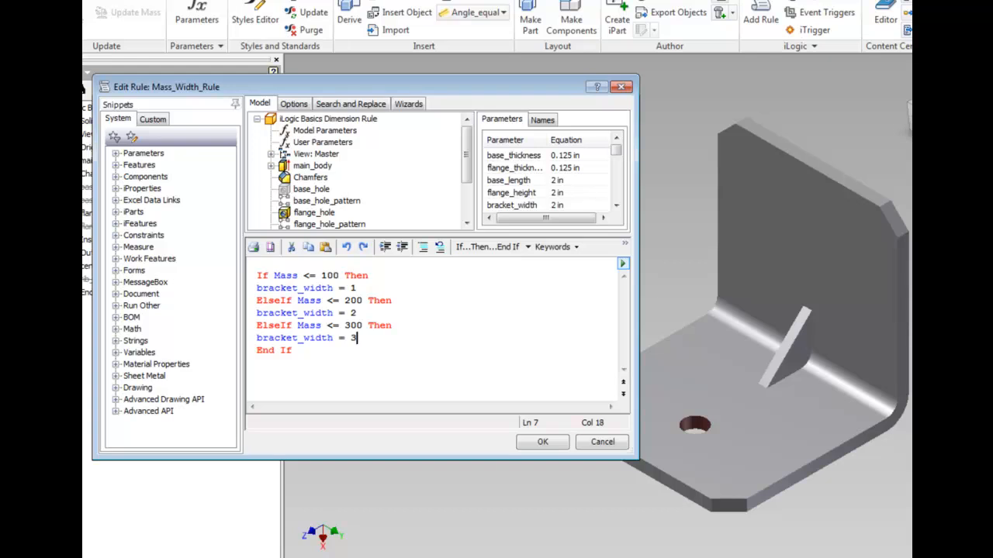
{"action": "type", "text": "ElseIf Mass <= 200 Then"}
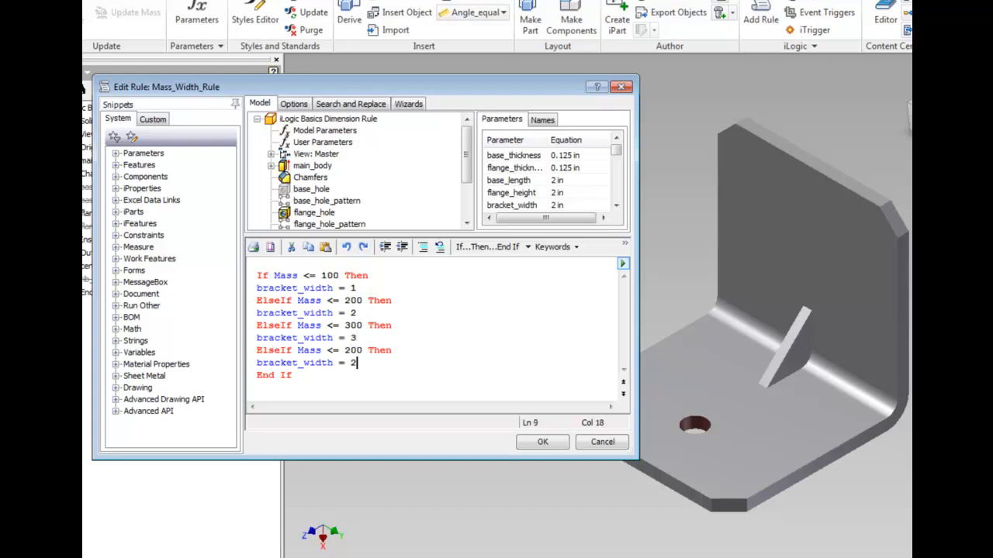
{"action": "left_click", "coordinate": [352, 350]}
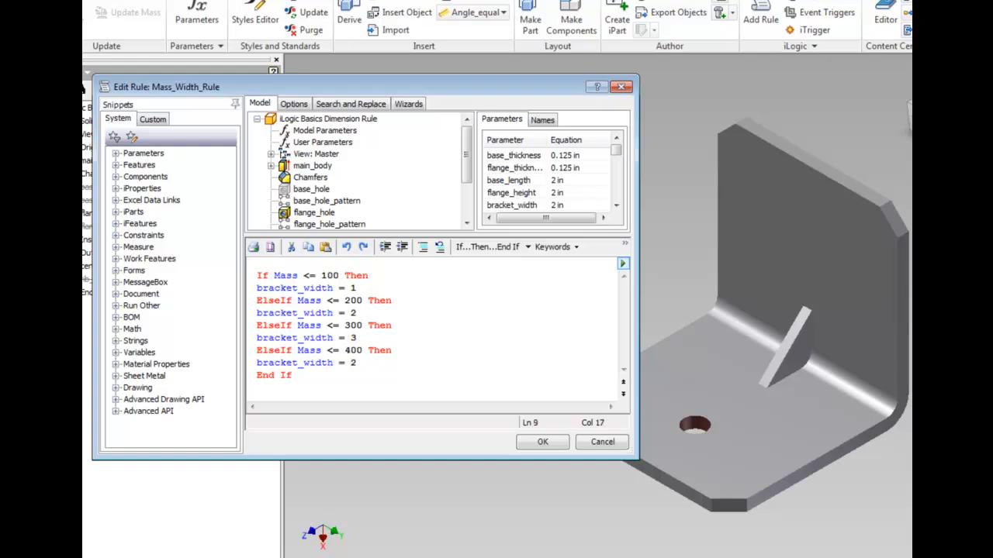
{"action": "type", "text": "4"}
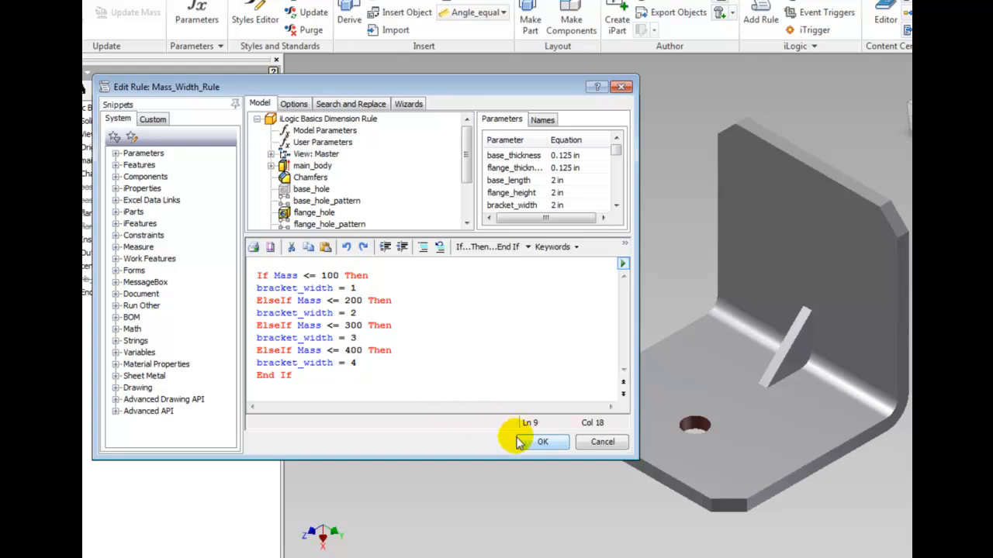
Save Mass_Width_Rule and run Update so the bracket narrows for Mass 100.
{"action": "left_click", "coordinate": [543, 442]}
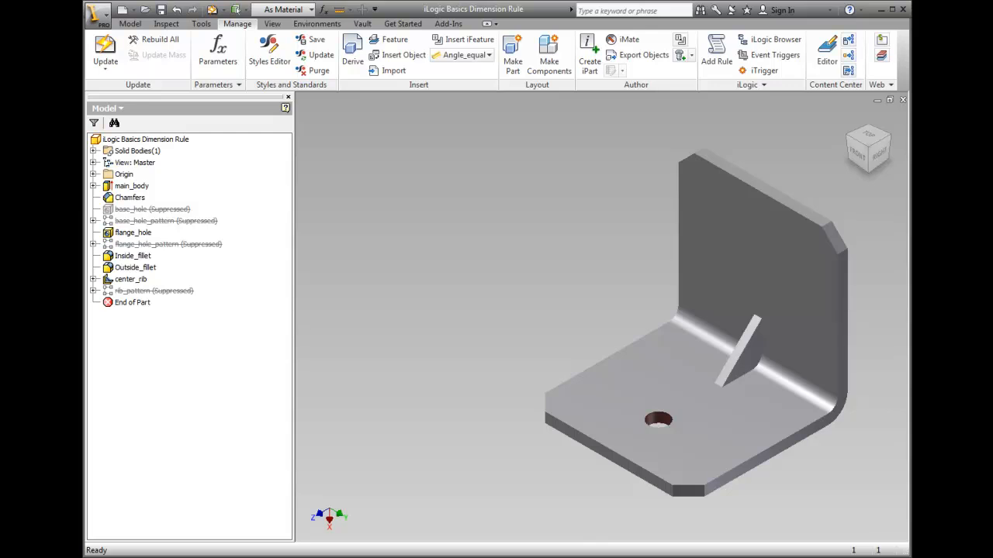
{"action": "mouse_move", "coordinate": [236, 167]}
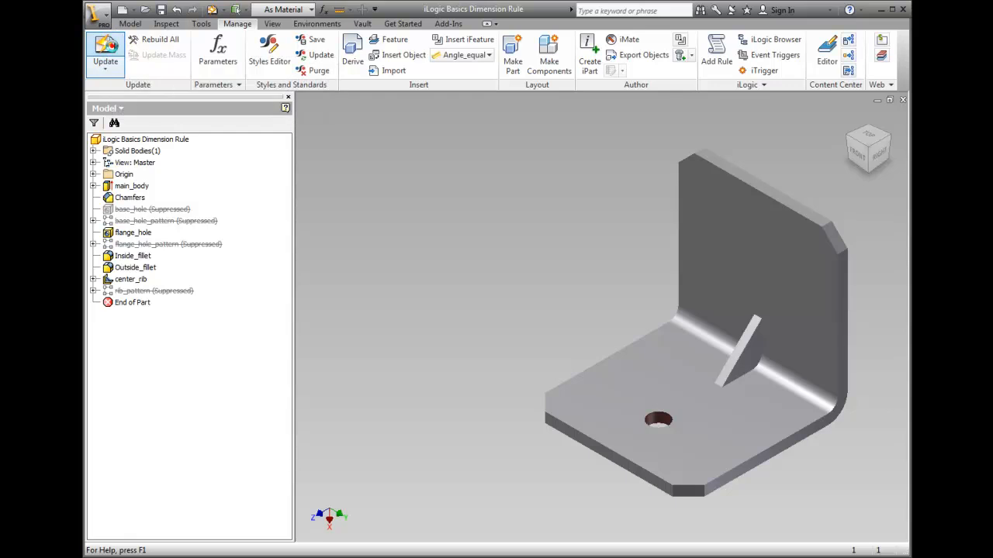
{"action": "left_click", "coordinate": [106, 50]}
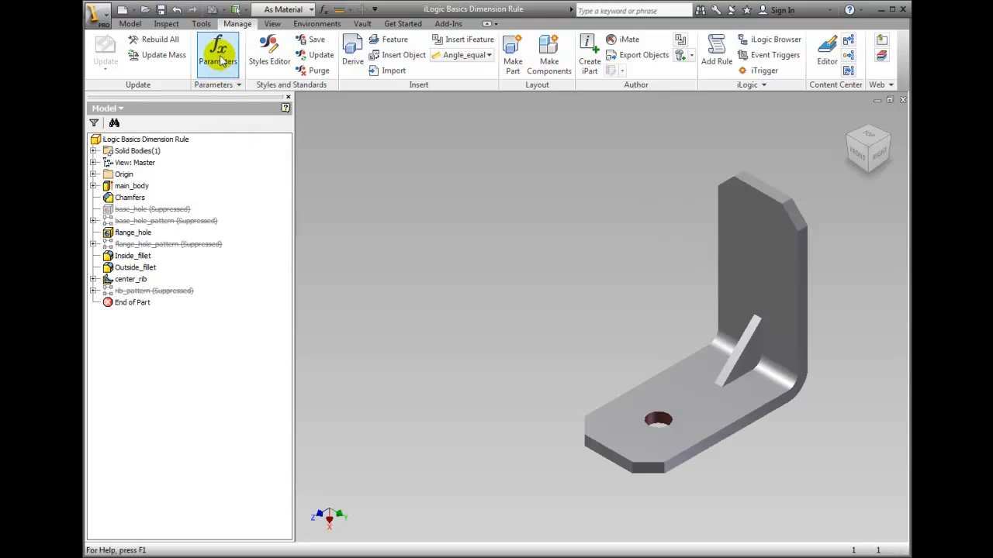
Open Parameters filtered to key parameters and collapse the table with << Less.
{"action": "left_click", "coordinate": [218, 55]}
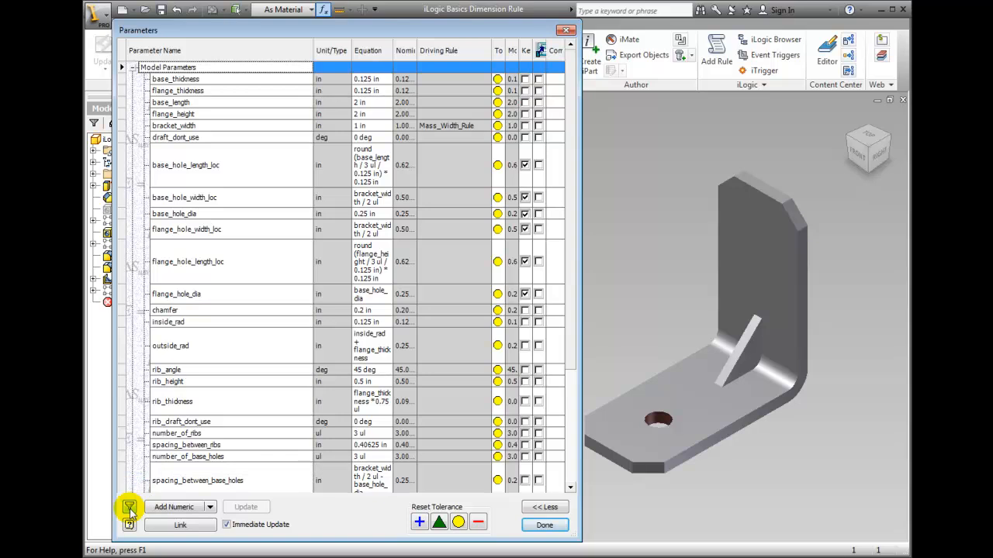
{"action": "left_click", "coordinate": [130, 508]}
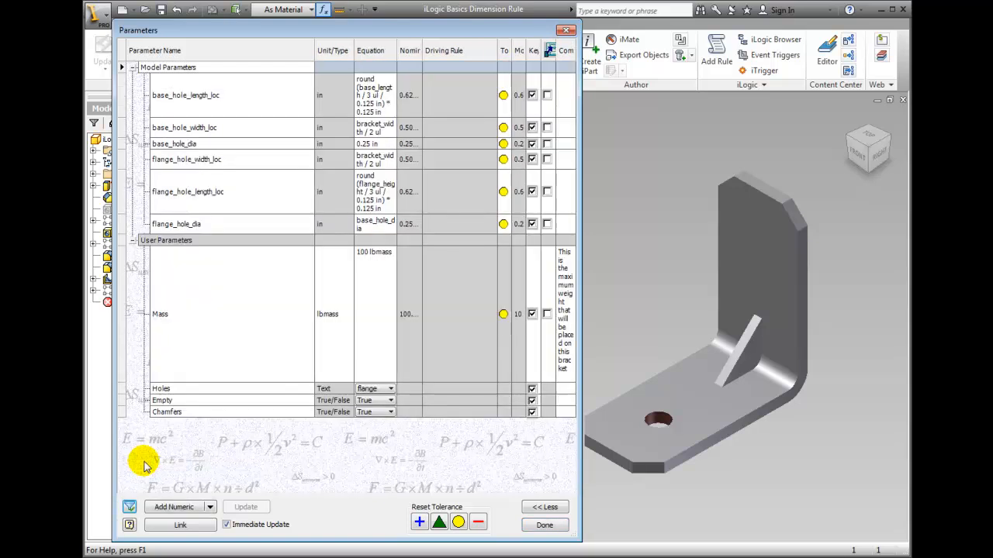
{"action": "left_click", "coordinate": [544, 507]}
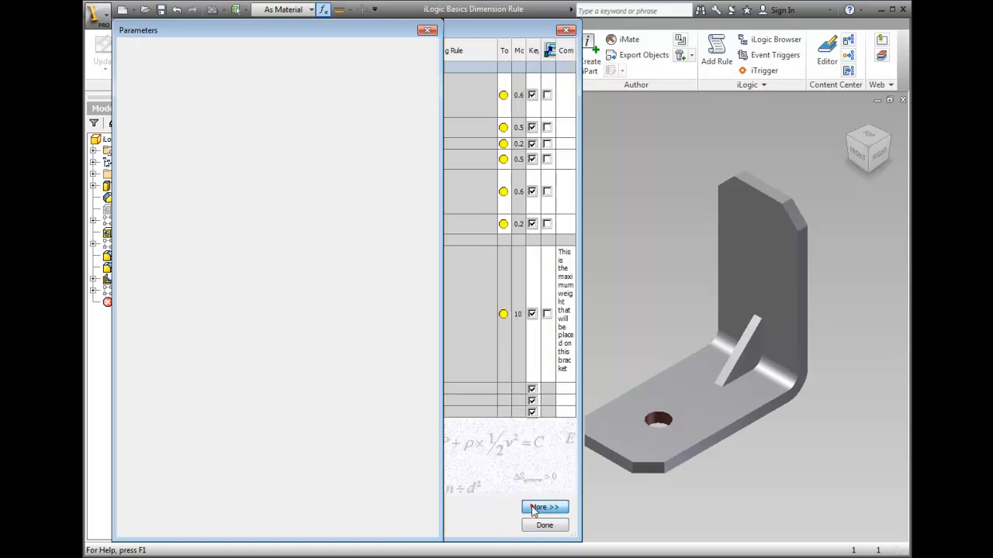
{"action": "left_click", "coordinate": [544, 508]}
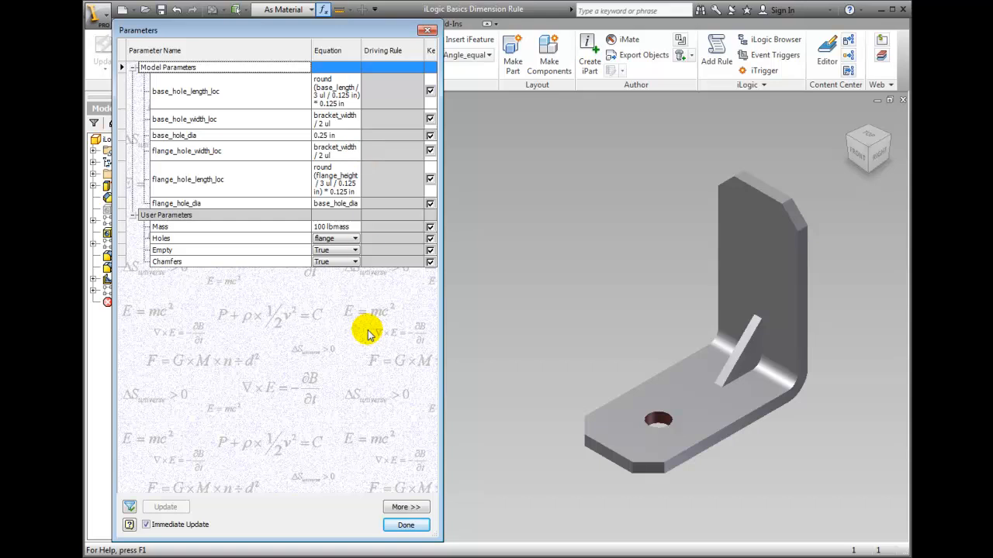
Try Mass at 345, 50, 225, then 135 lbmass to resize the bracket, and close Parameters.
{"action": "left_click", "coordinate": [334, 226]}
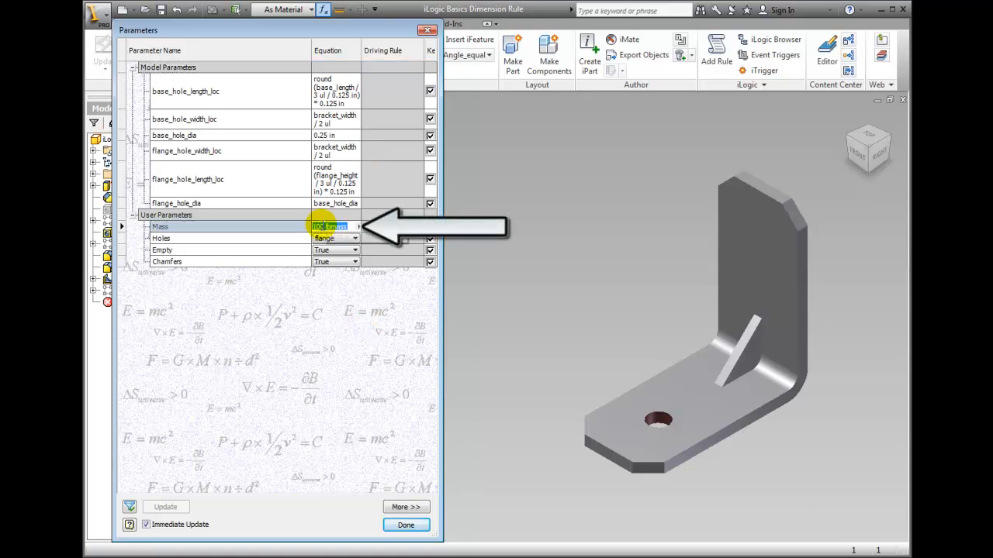
{"action": "type", "text": "345"}
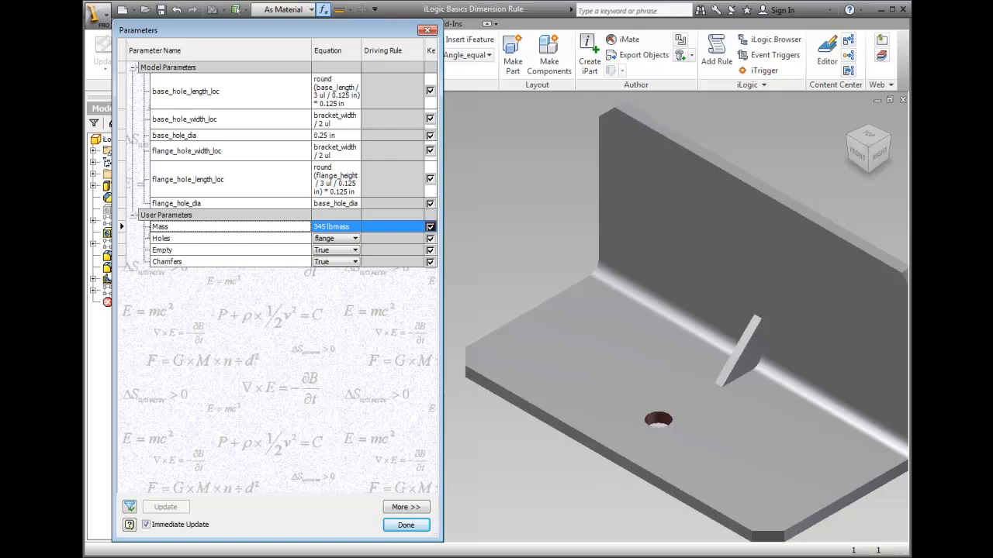
{"action": "left_click", "coordinate": [333, 227]}
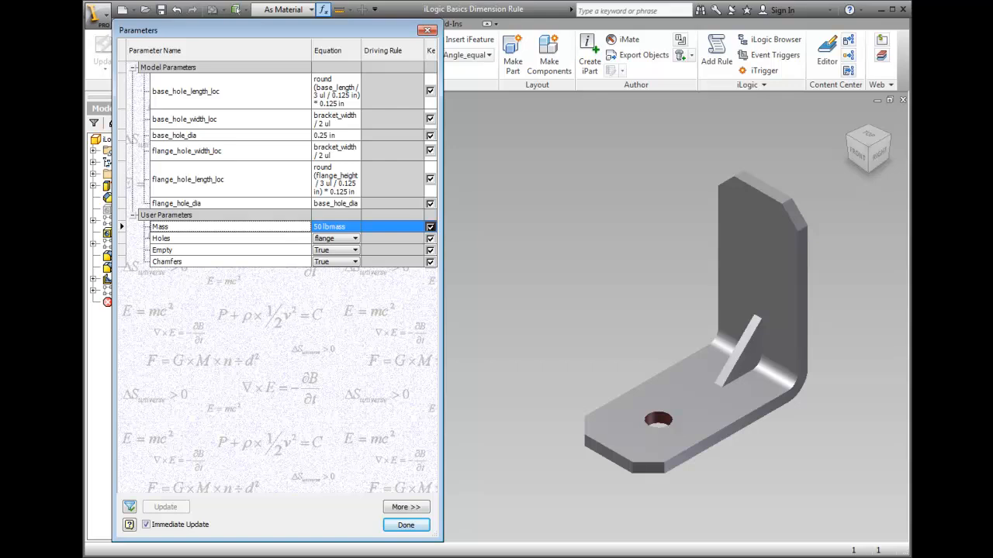
{"action": "type", "text": "225"}
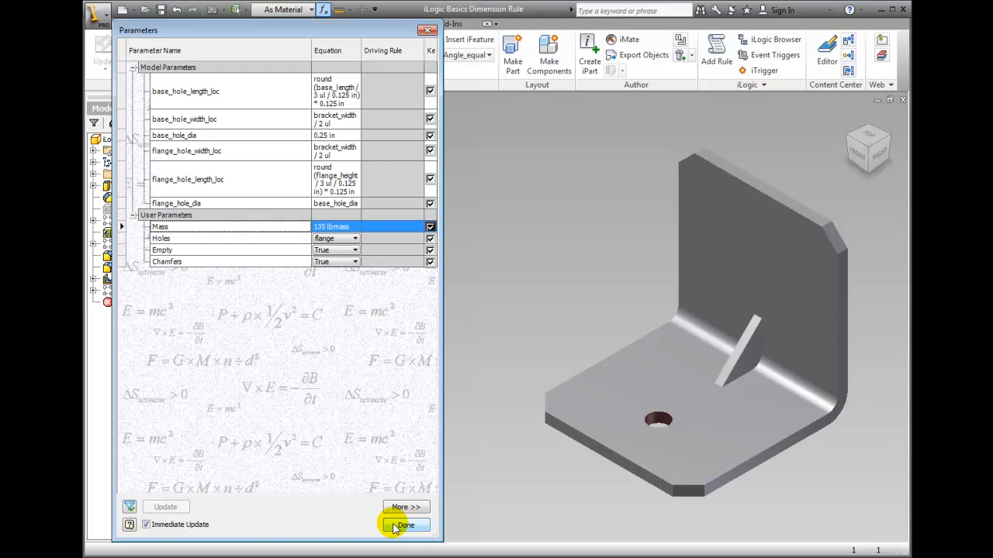
{"action": "left_click", "coordinate": [404, 525]}
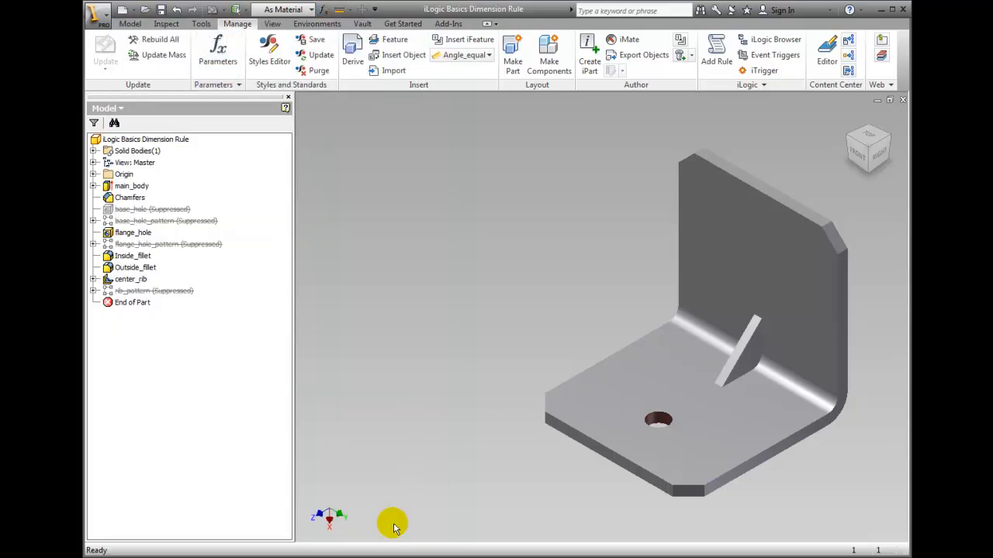